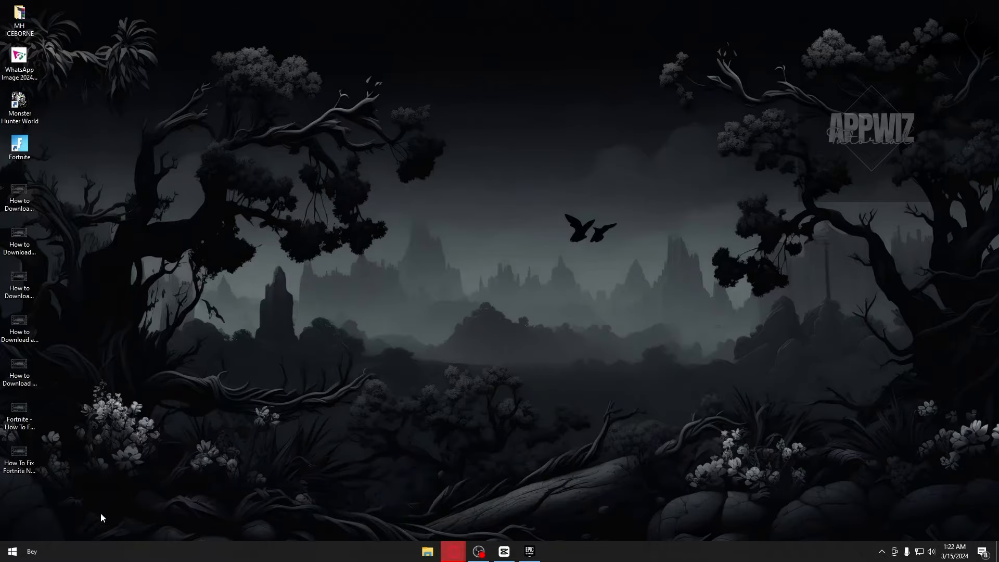
Search the Start menu for regedit and launch Registry Editor
click(11, 552)
text(r)
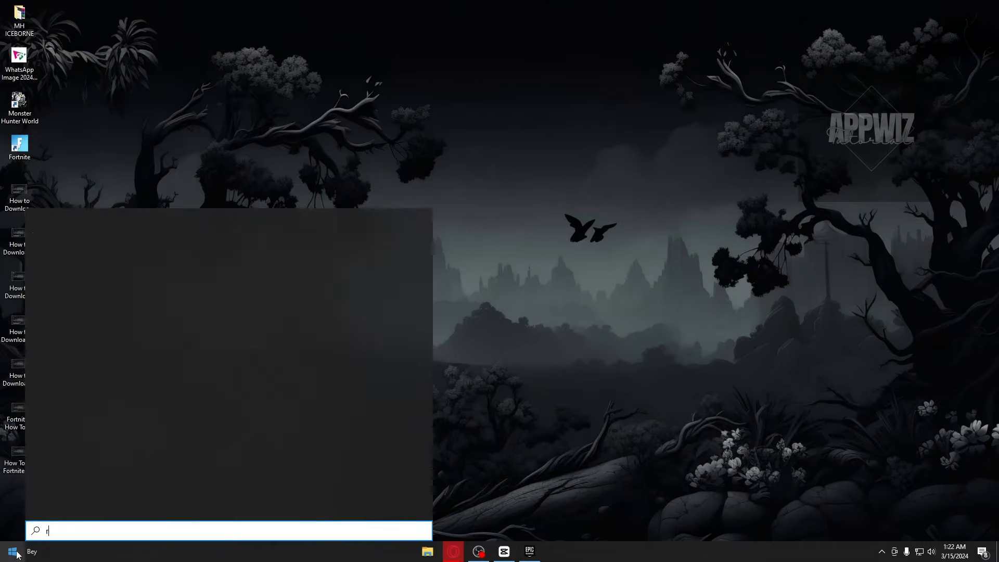
text(ege)
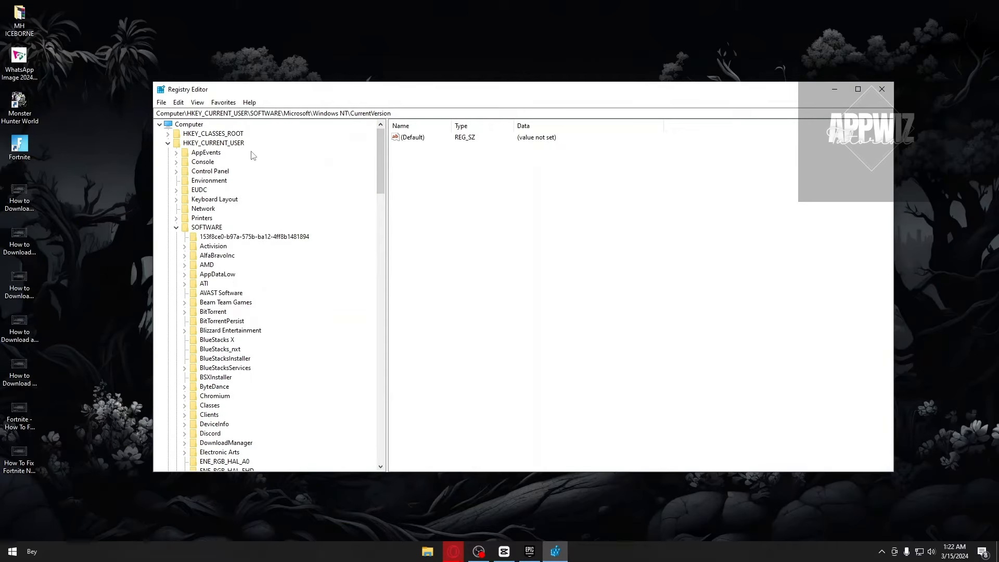
mouse_move(196, 149)
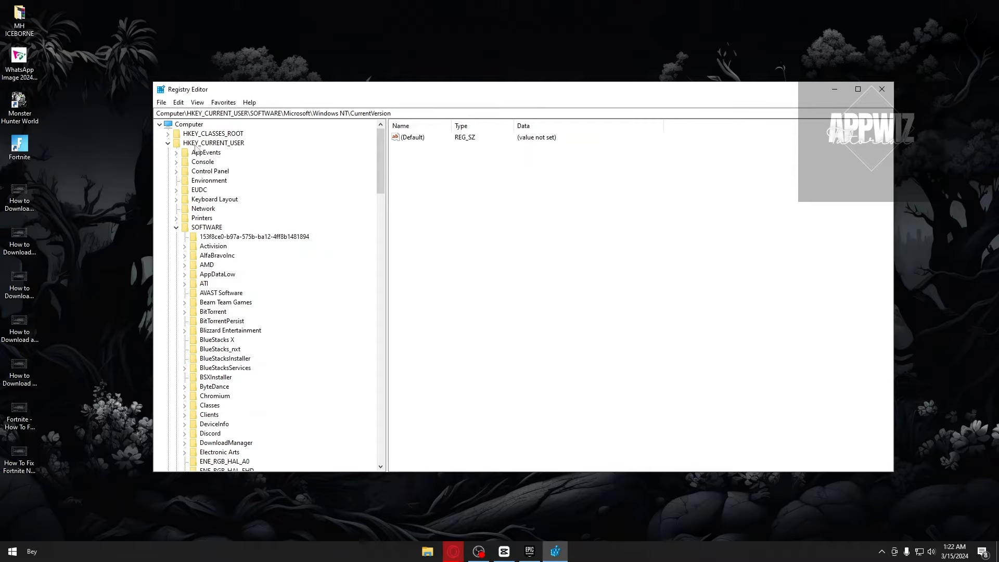
Scroll the tree pane down to Windows NT > CurrentVersion under HKEY_CURRENT_USER\SOFTWARE\Microsoft
scroll(down, 3)
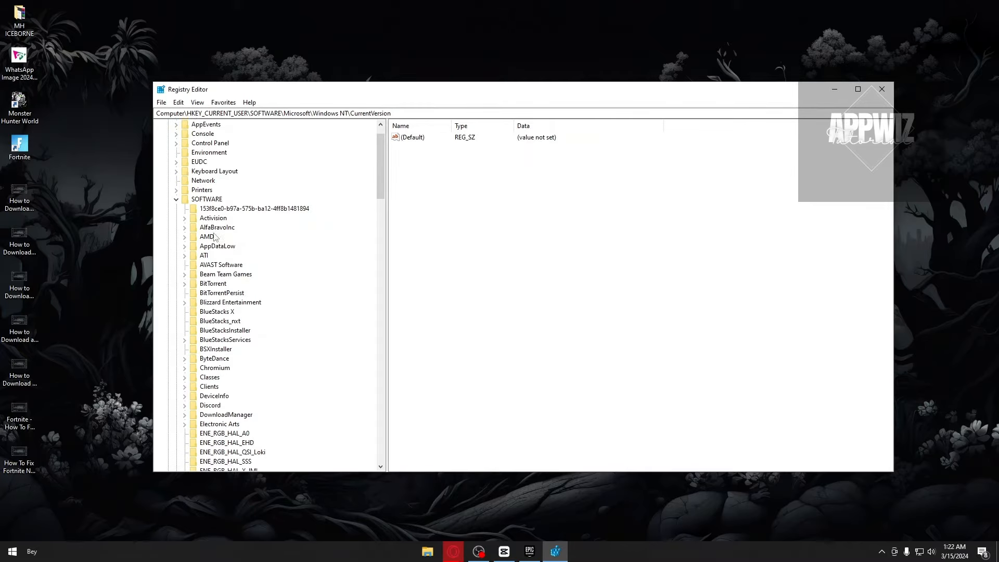
scroll(down, 3)
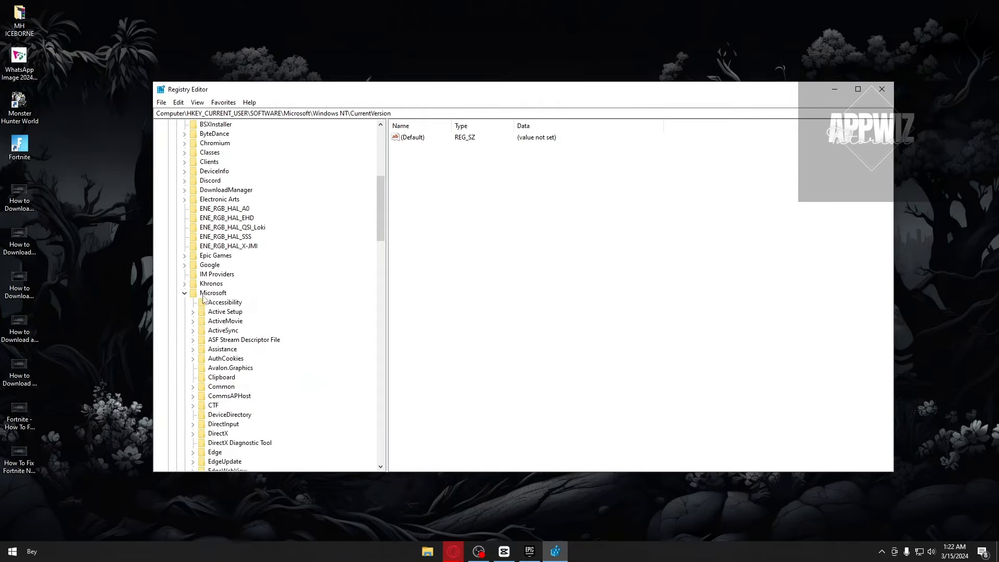
scroll(down, 3)
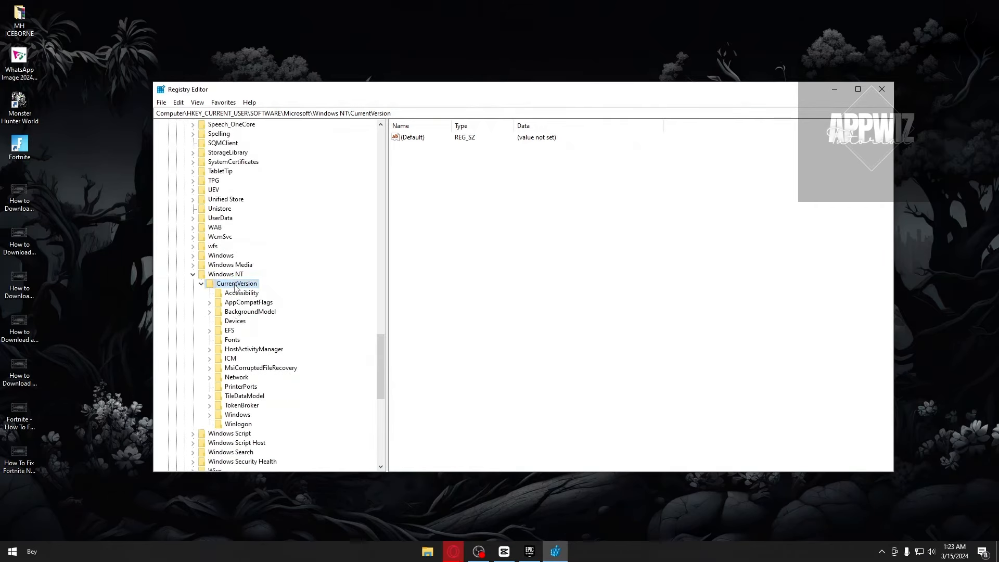
Create a new key named FortniteClient-Win64-Shipping.exe under CurrentVersion
right_click(236, 283)
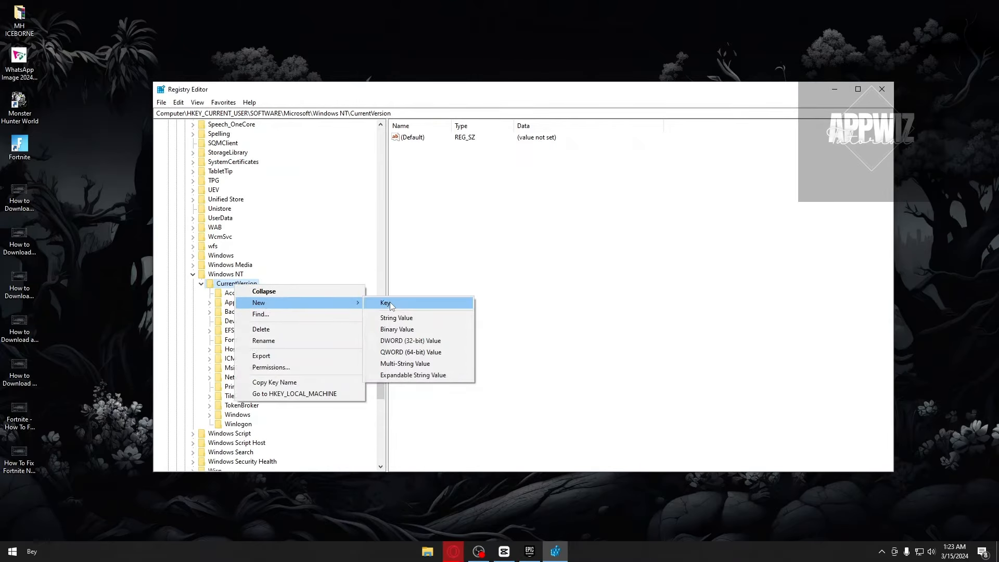
click(386, 303)
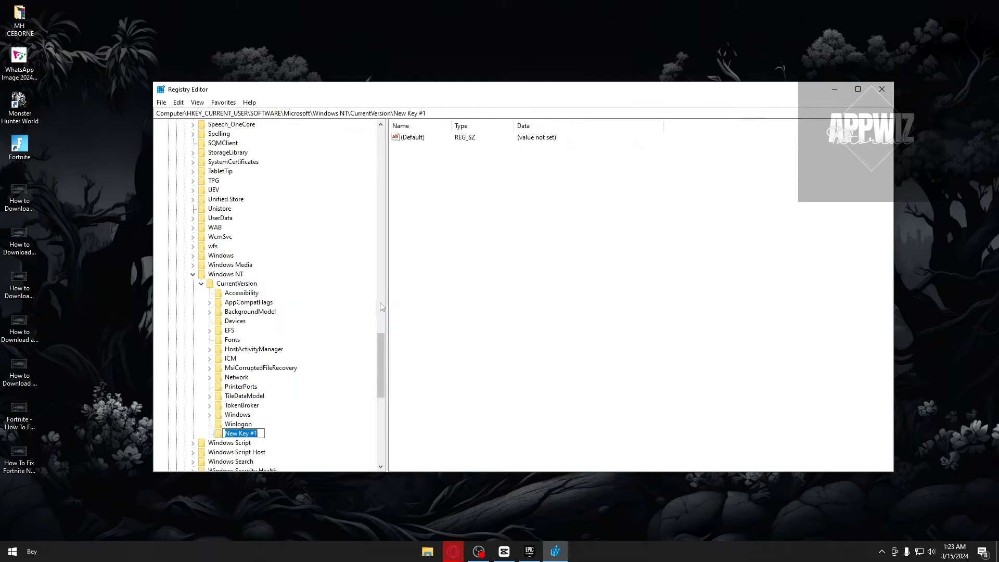
text(FortniteClient-Win64-Shipping.exe)
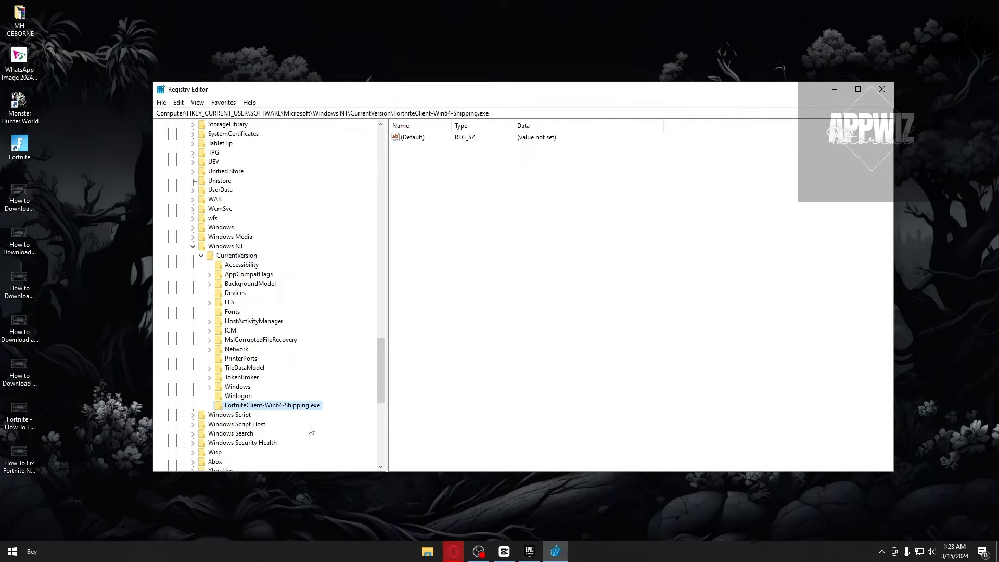
mouse_move(295, 409)
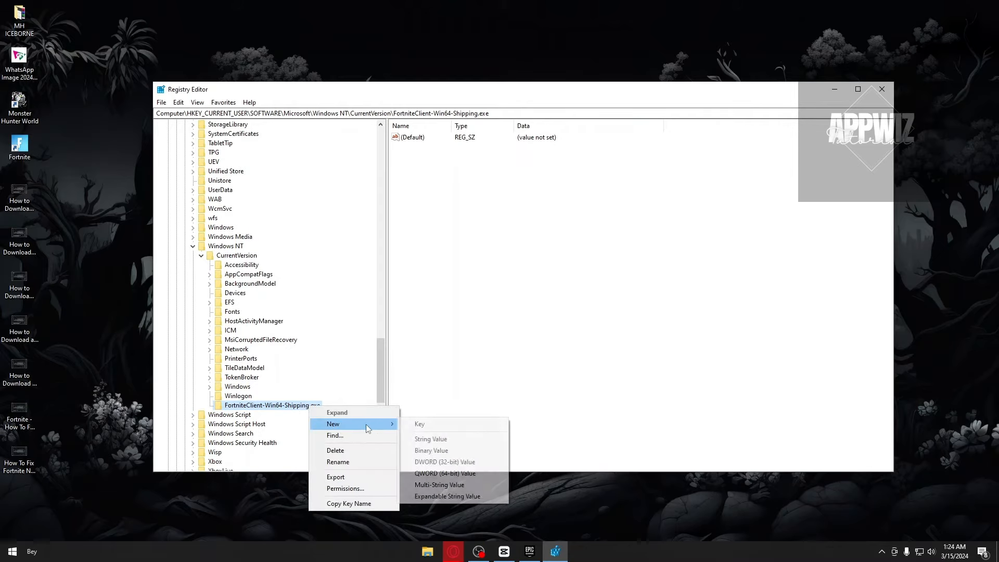
Create a PerfOptions subkey under FortniteClient-Win64-Shipping.exe and select it
click(420, 423)
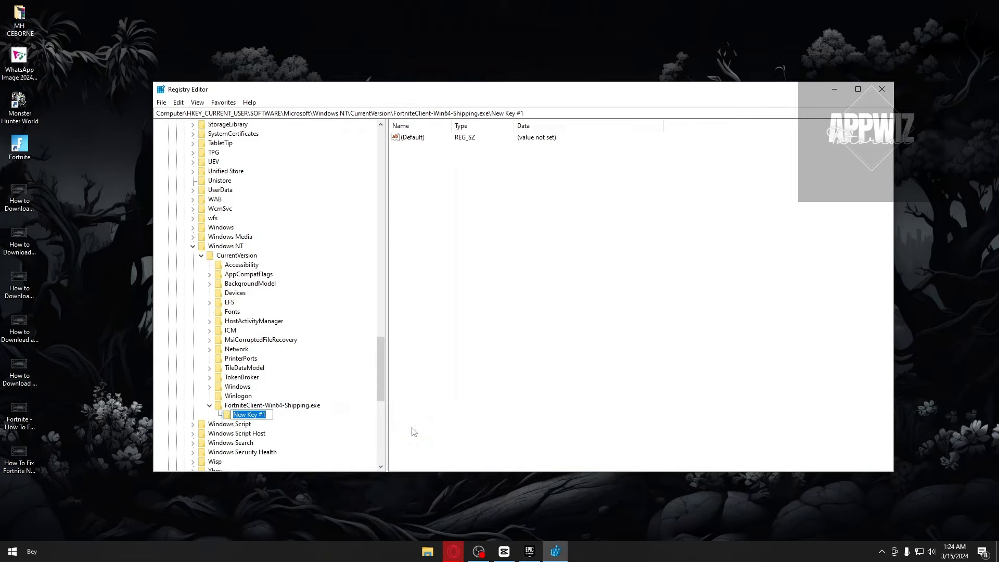
text(PerfOptions)
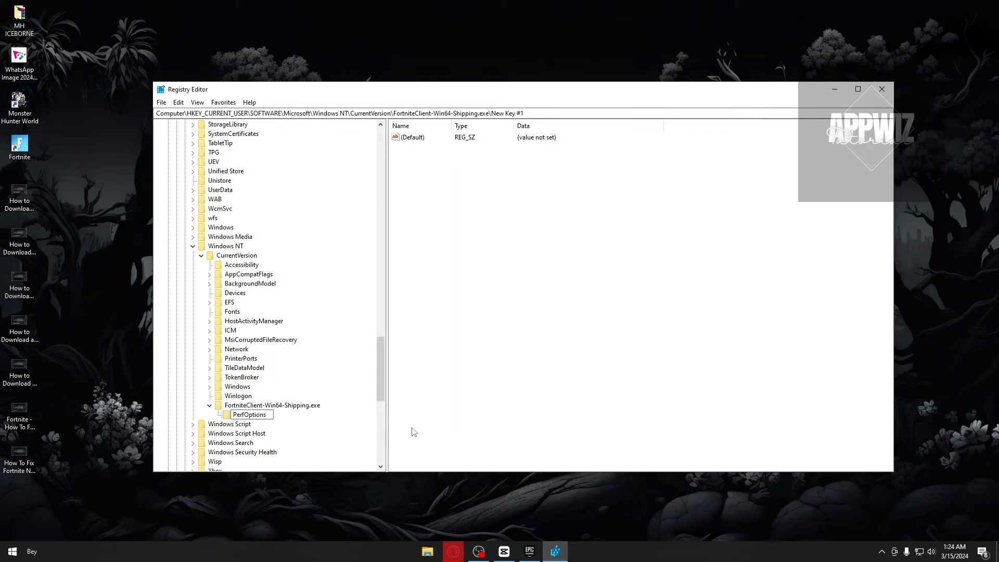
click(249, 415)
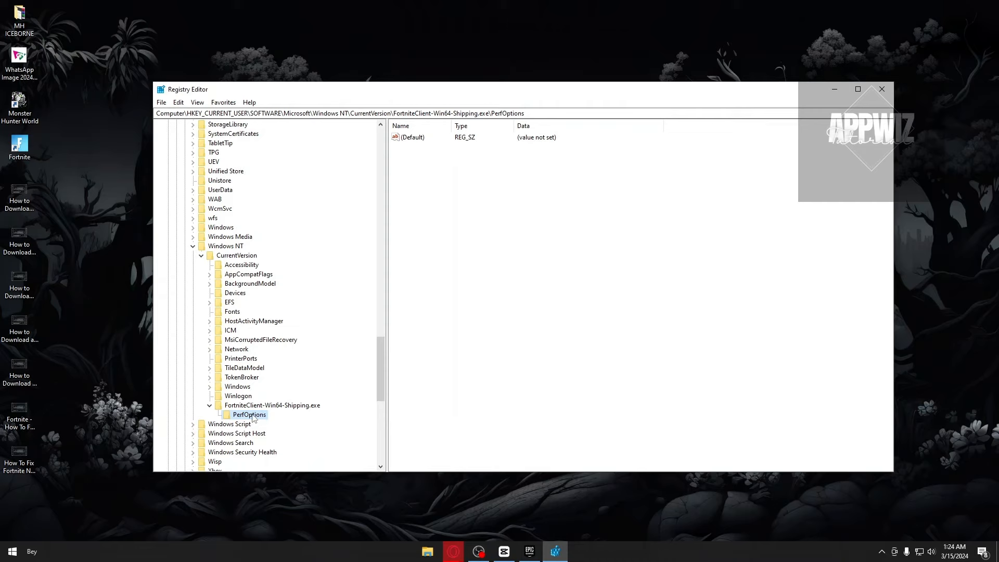
Add a DWORD (32-bit) value named CpuPriotyClass to the PerfOptions key
right_click(249, 415)
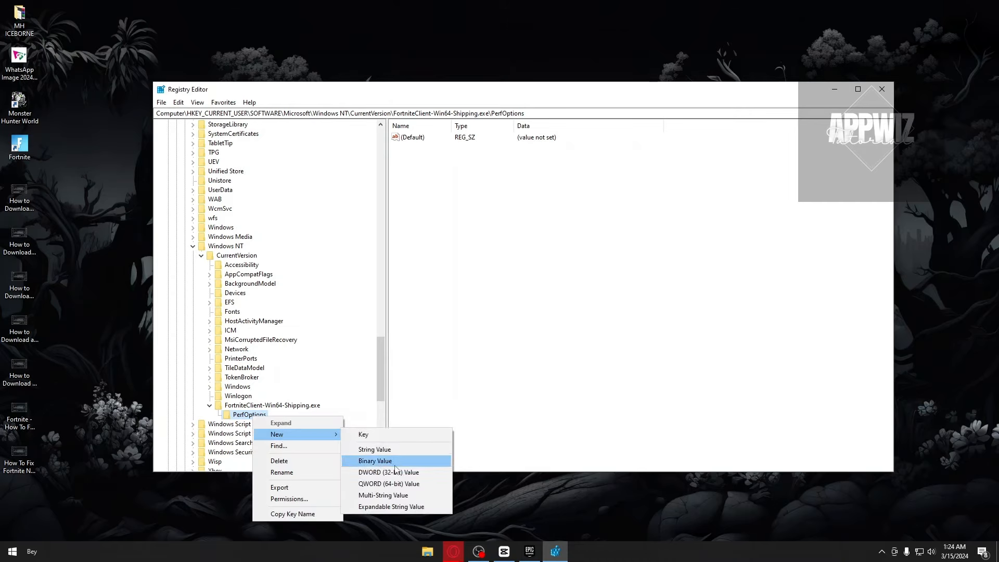
mouse_move(398, 472)
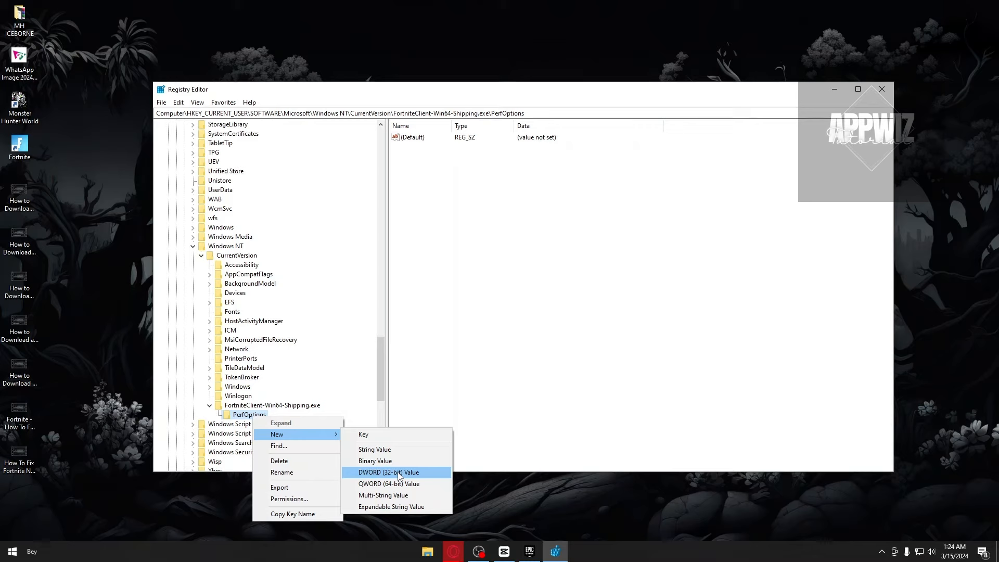
click(389, 473)
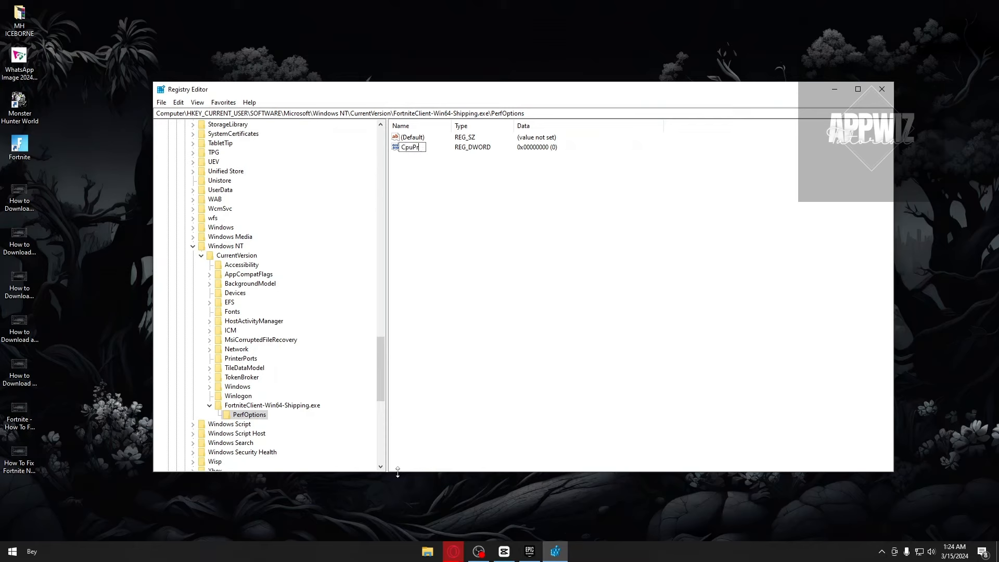
text(CpuPriotyClass)
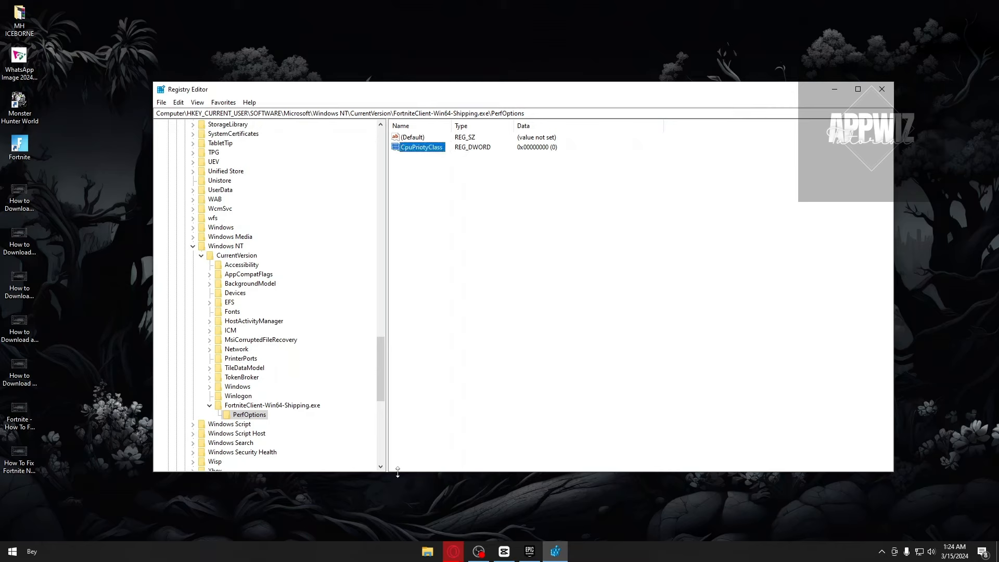
click(537, 152)
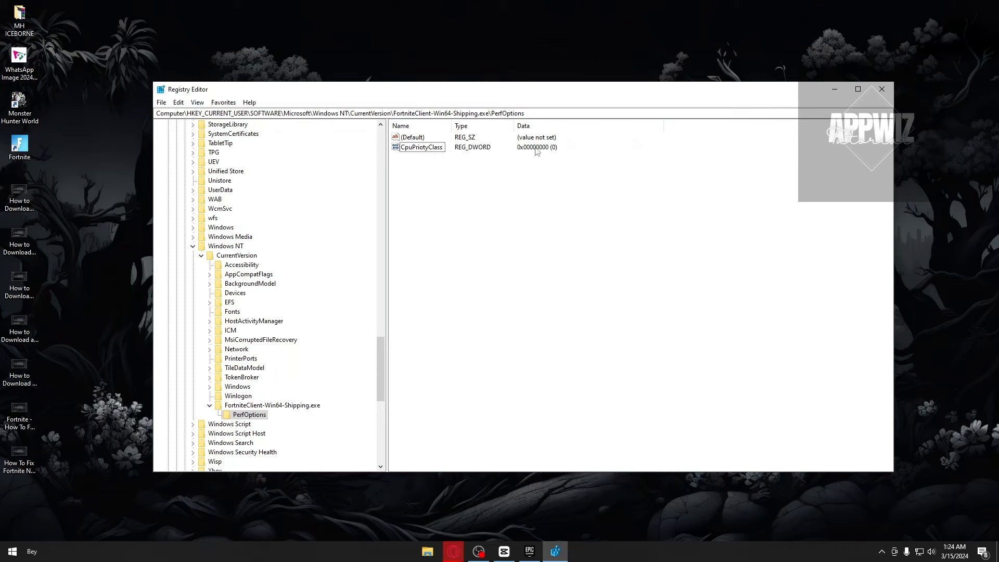
Set the CpuPriotyClass value data to 3
double_click(422, 147)
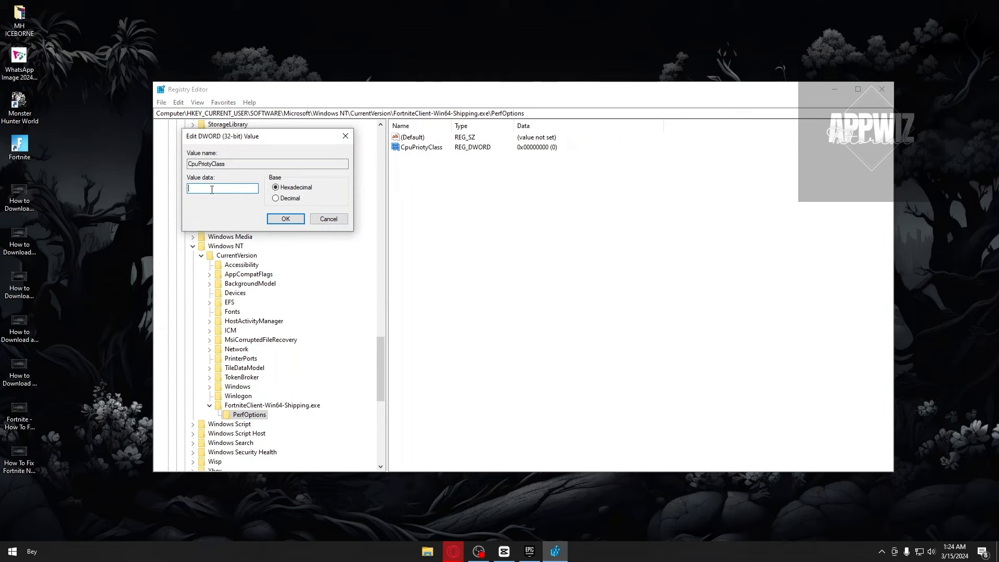
text(3)
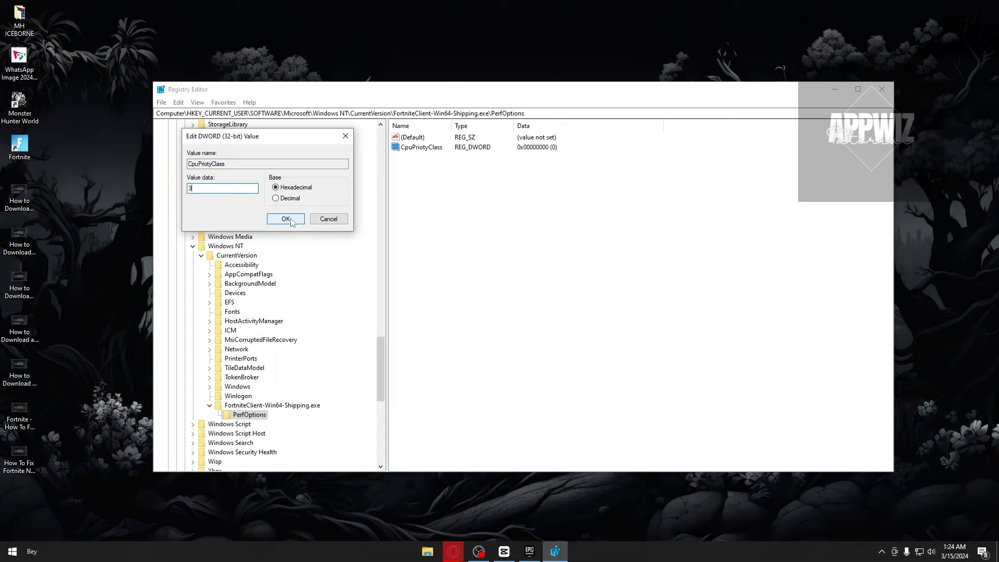
click(285, 218)
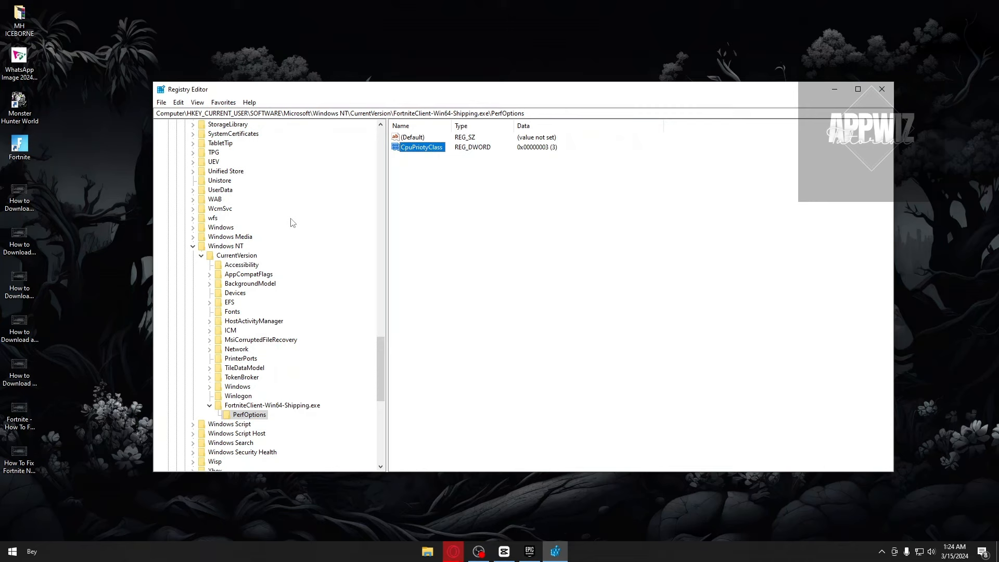
mouse_move(655, 397)
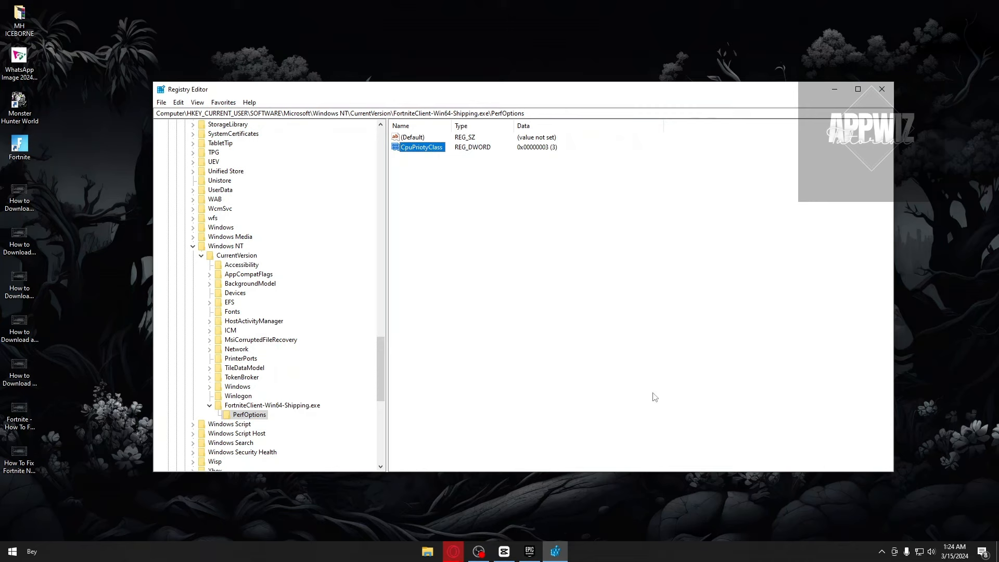